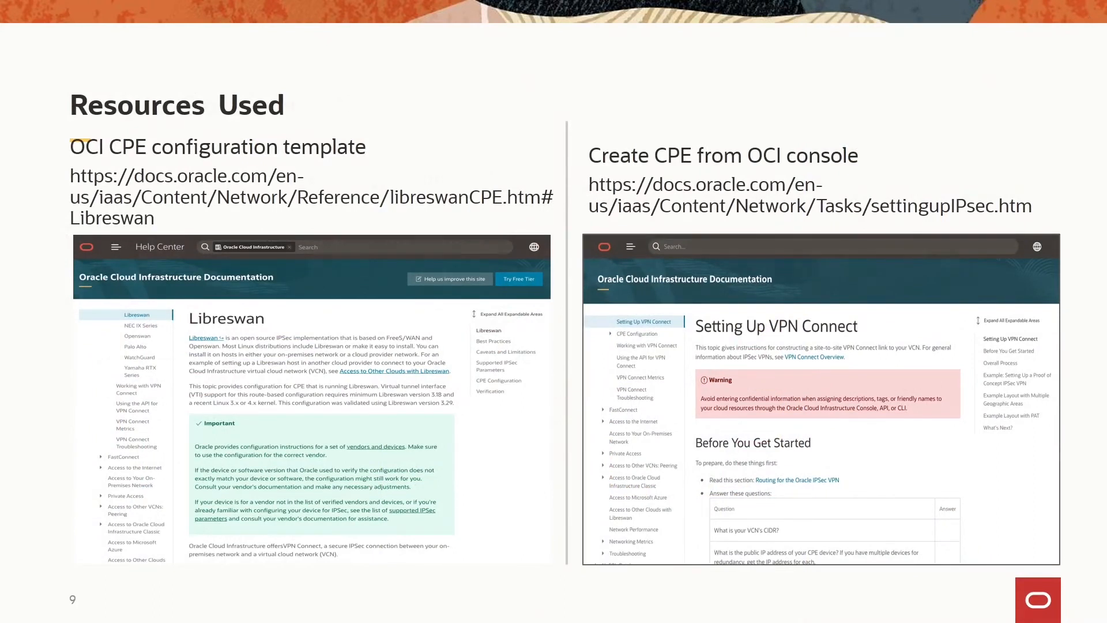
# Step: As root, add net.ipv4.ip_forward=1 to /etc/sysctl.conf and apply it with sysctl -p
pyautogui.press('Right')
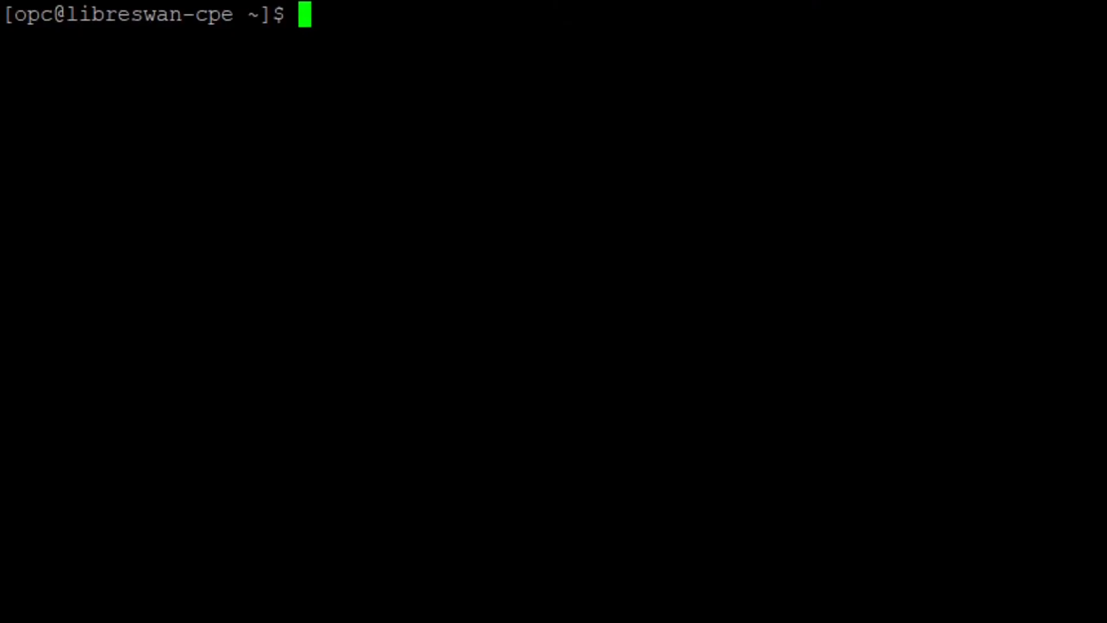
pyautogui.write('sudo su')
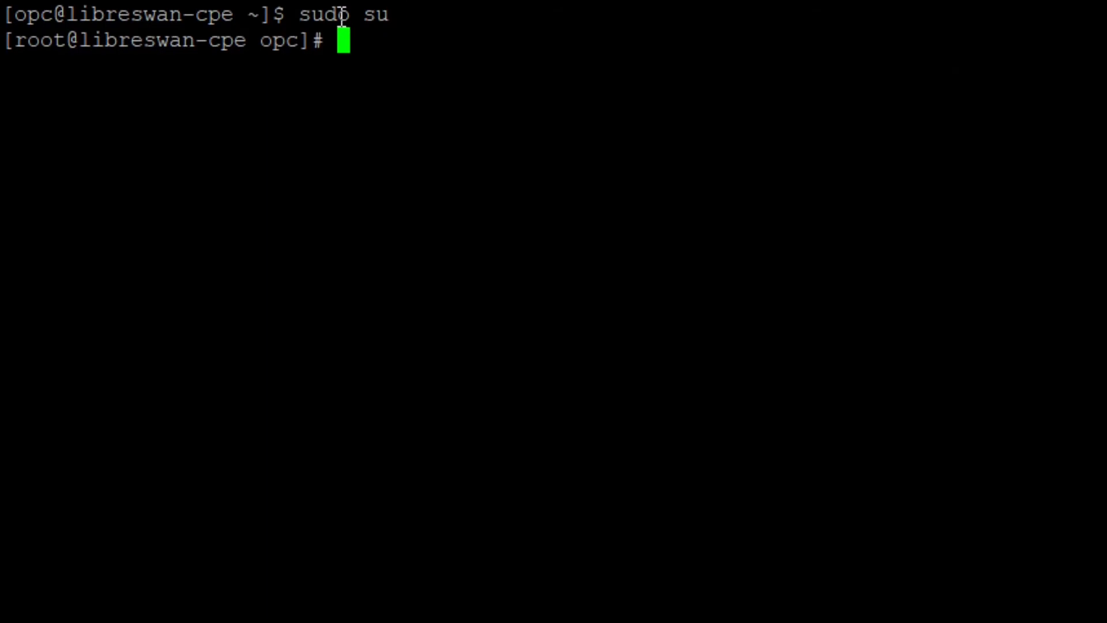
pyautogui.write('nano /etc/sysctl.conf')
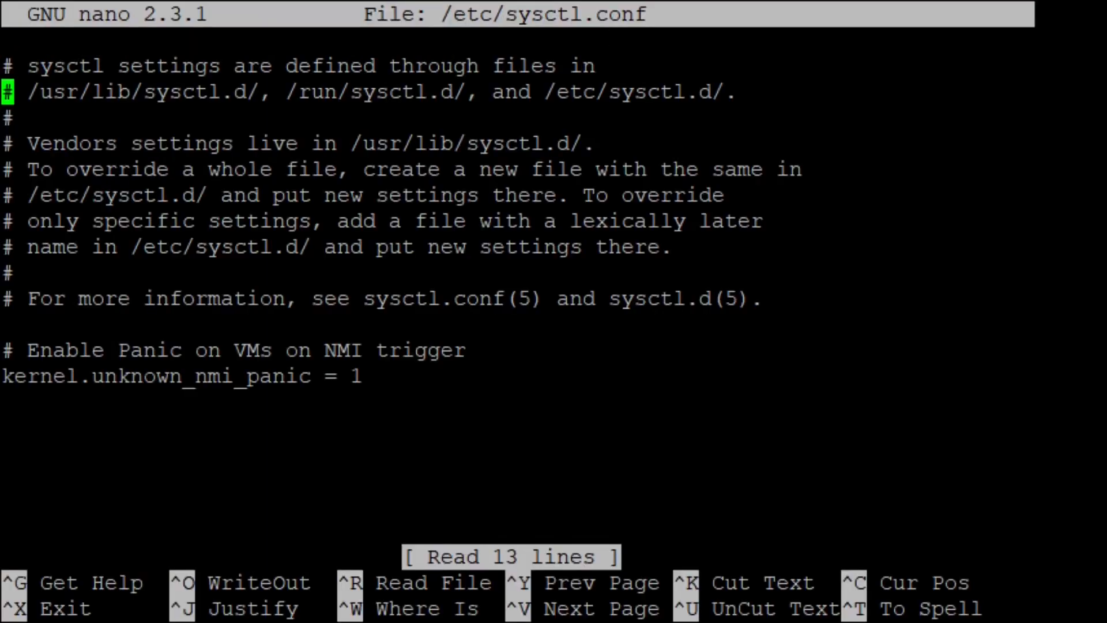
pyautogui.press('Down')
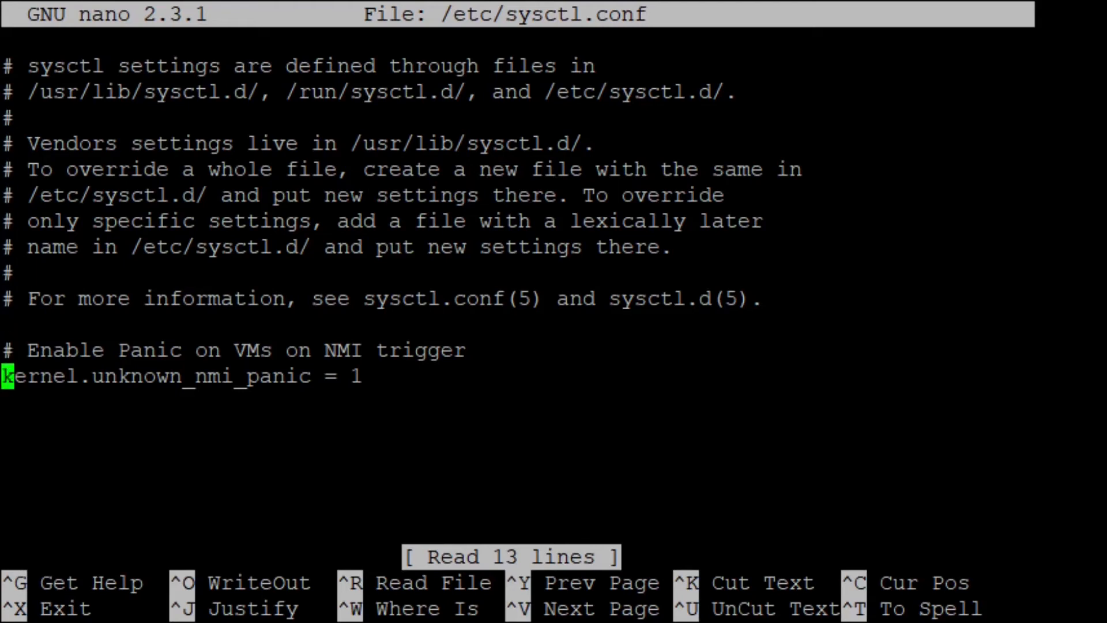
pyautogui.write('net.ipv4.ip_forward=1')
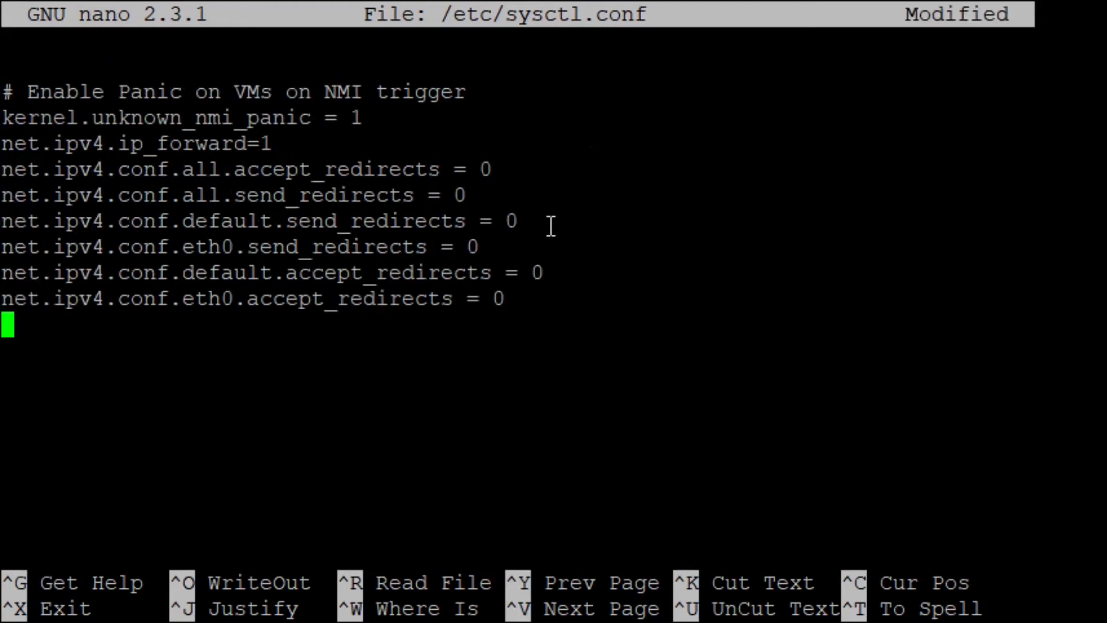
pyautogui.press('ctrl+o')
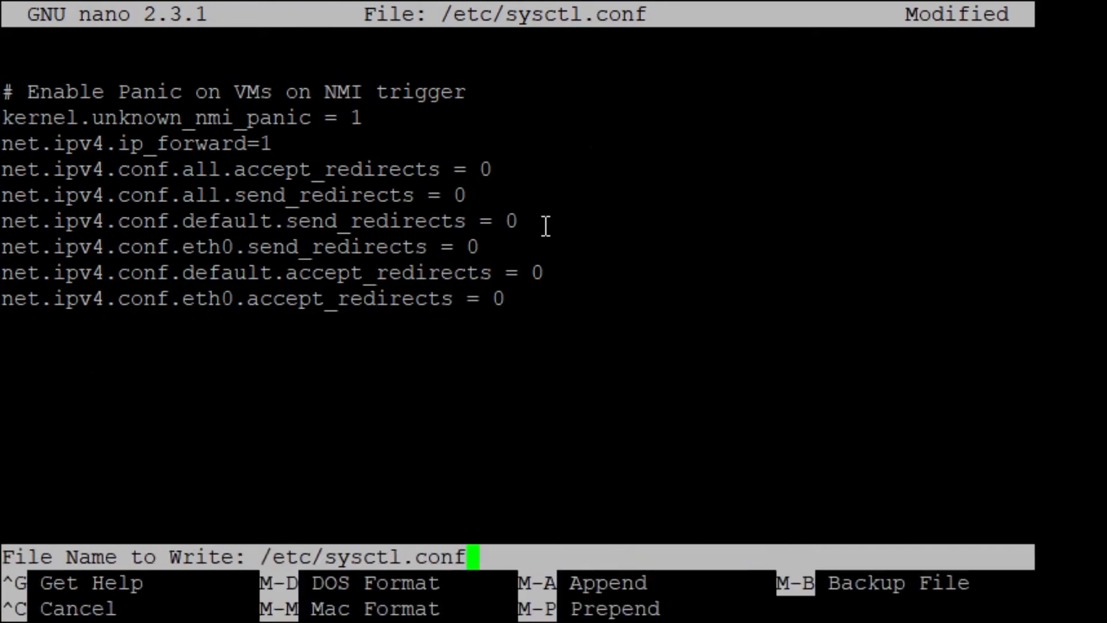
pyautogui.press('Enter')
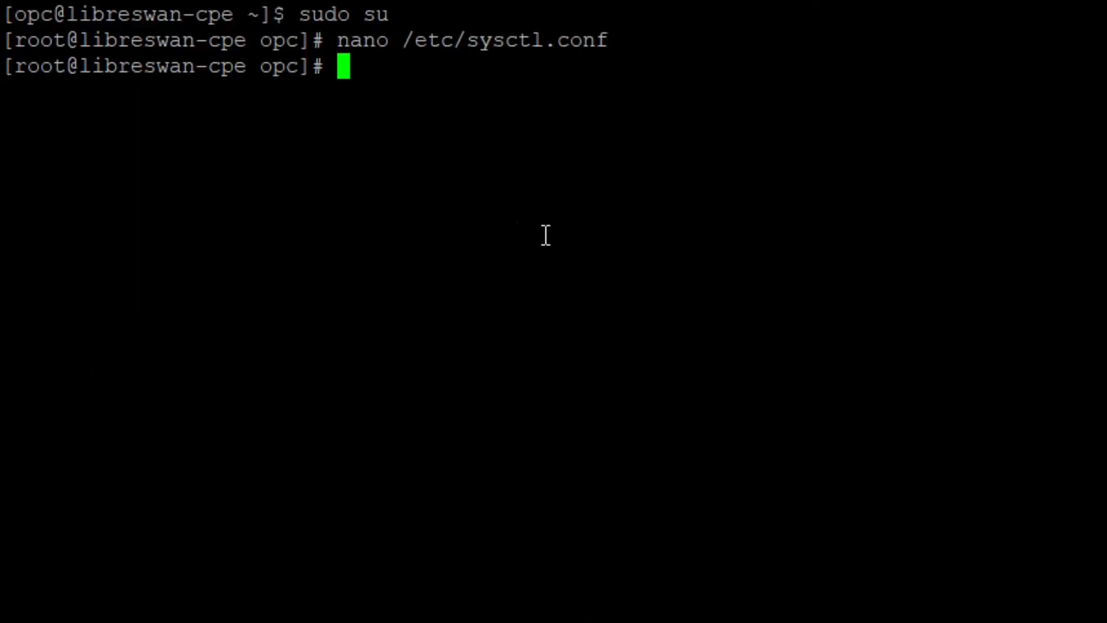
pyautogui.write('sysct')
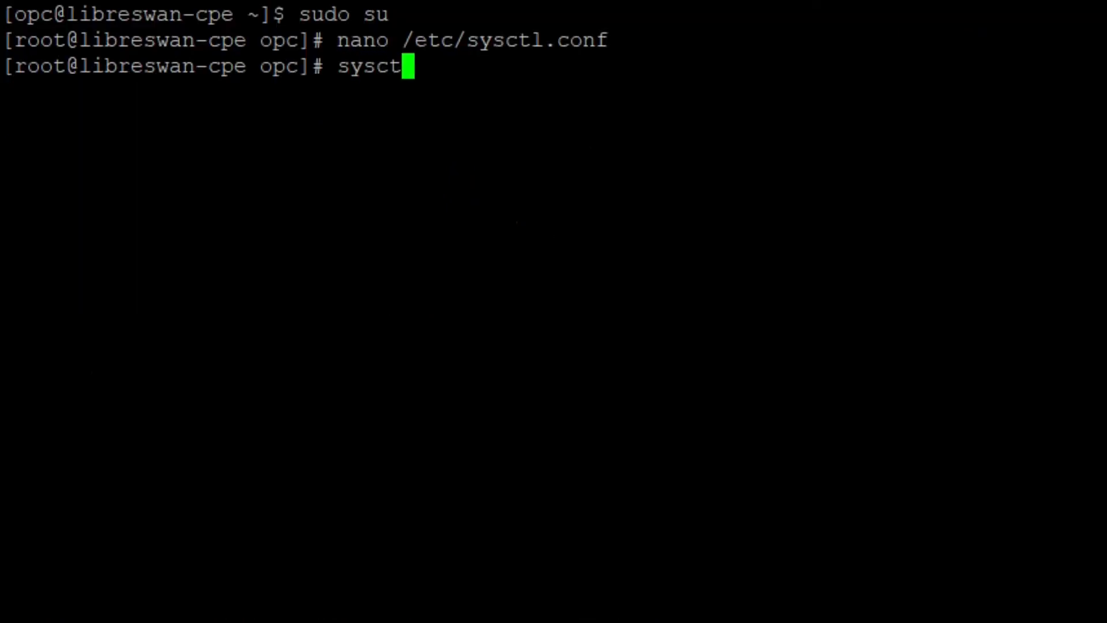
pyautogui.write('l -p')
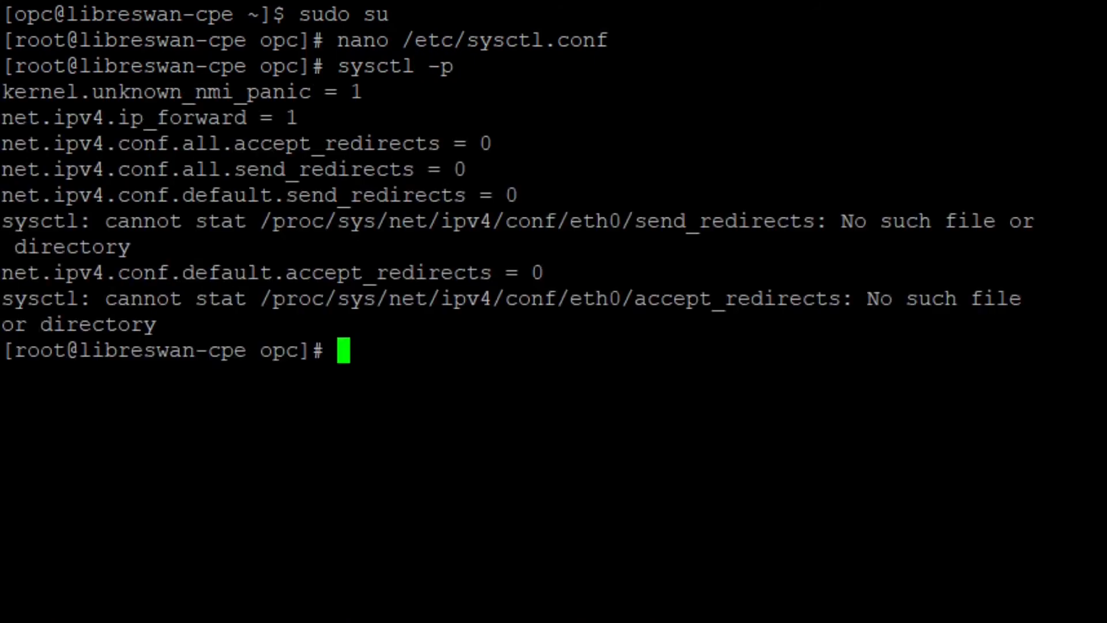
pyautogui.write('c')
pyautogui.write('yum in')
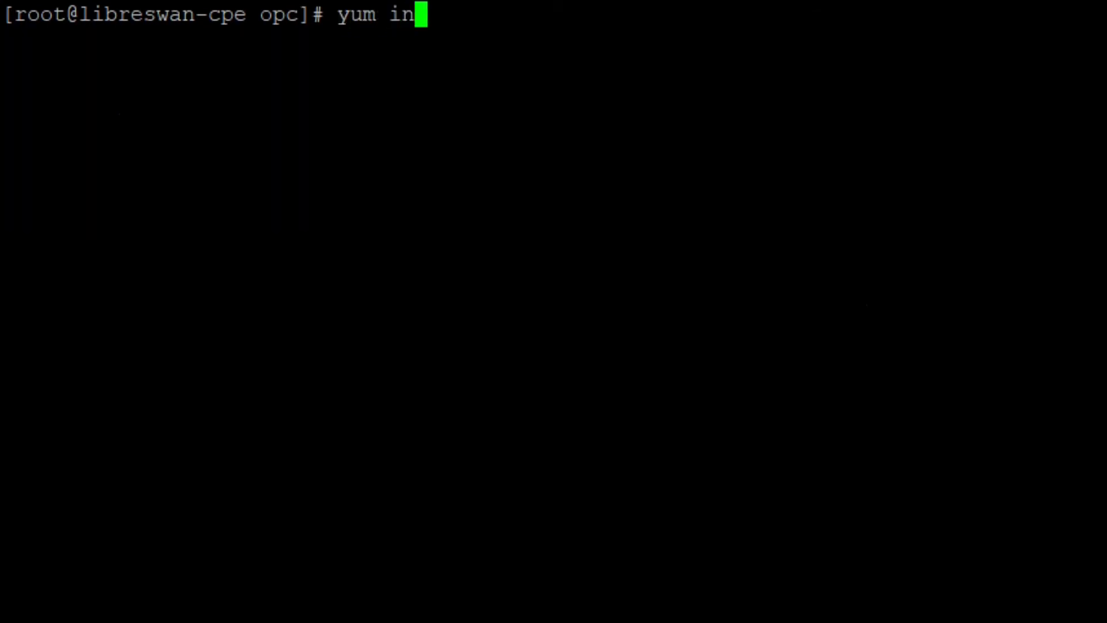
# Step: Install the Libreswan package with yum install libreswan -y
pyautogui.write('stall libre')
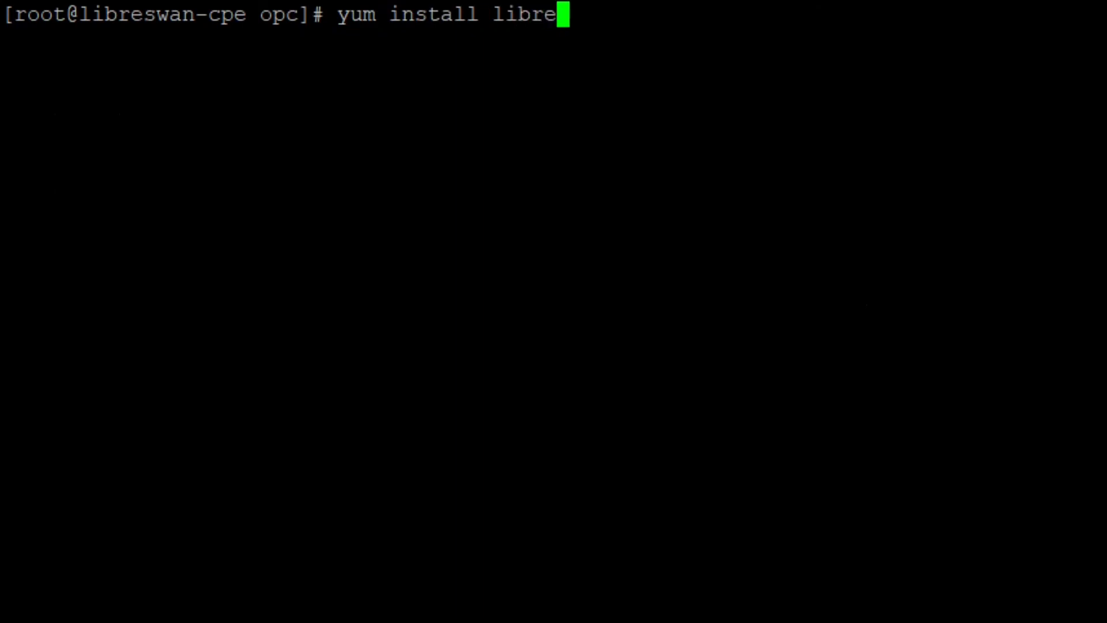
pyautogui.write('swan -y')
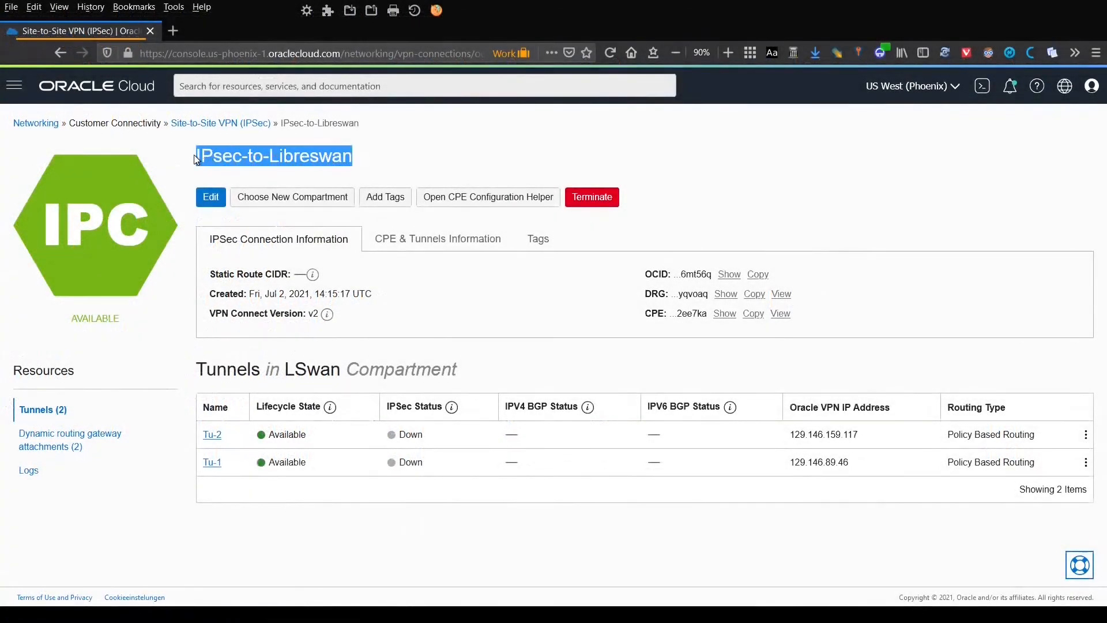
pyautogui.moveTo(226, 494)
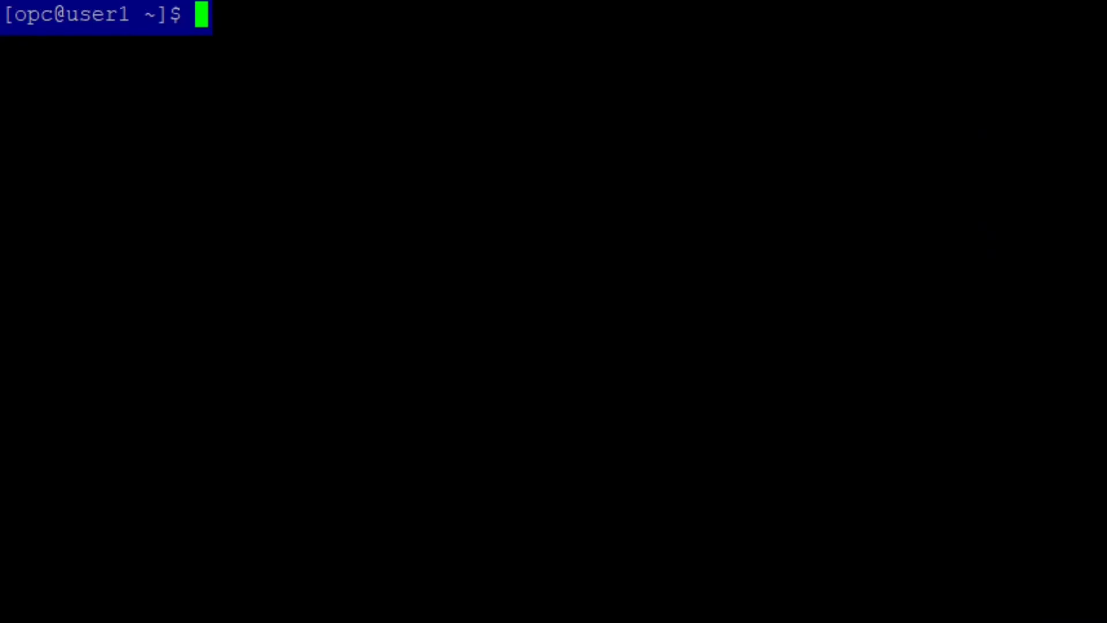
# Step: Ping 192.168.1.162 from the user1 host to check it responds
pyautogui.write('ping 192.168.1.162')
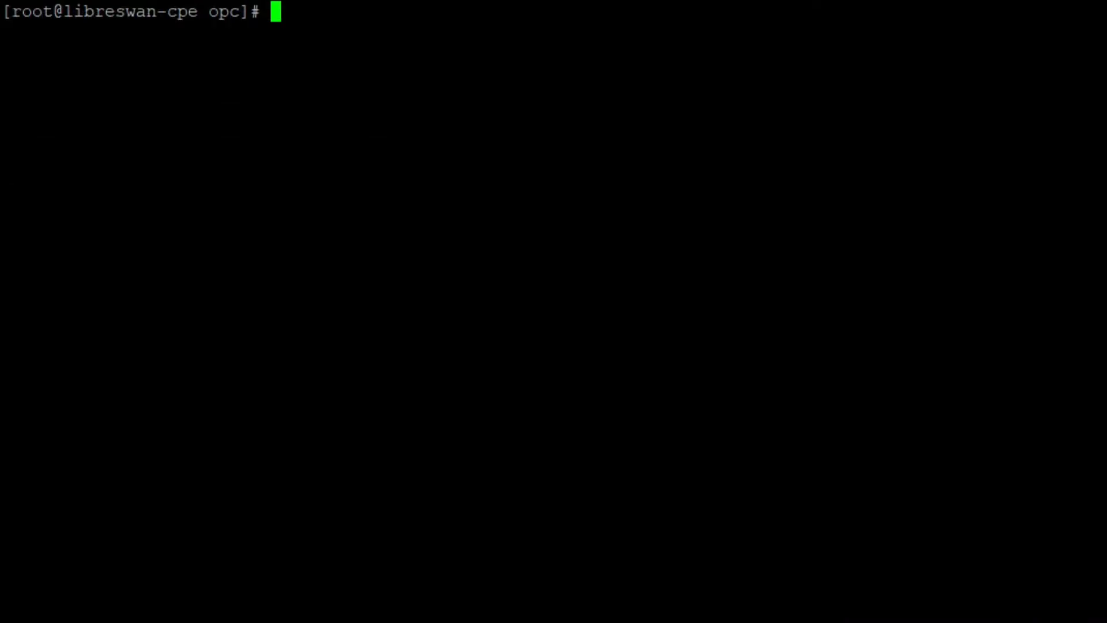
# Step: Save the OCI tunnel definitions into /etc/ipsec.d/oci-ipsec.conf
pyautogui.write('nano /etc/ipsec.d/oci-ipsec.conf')
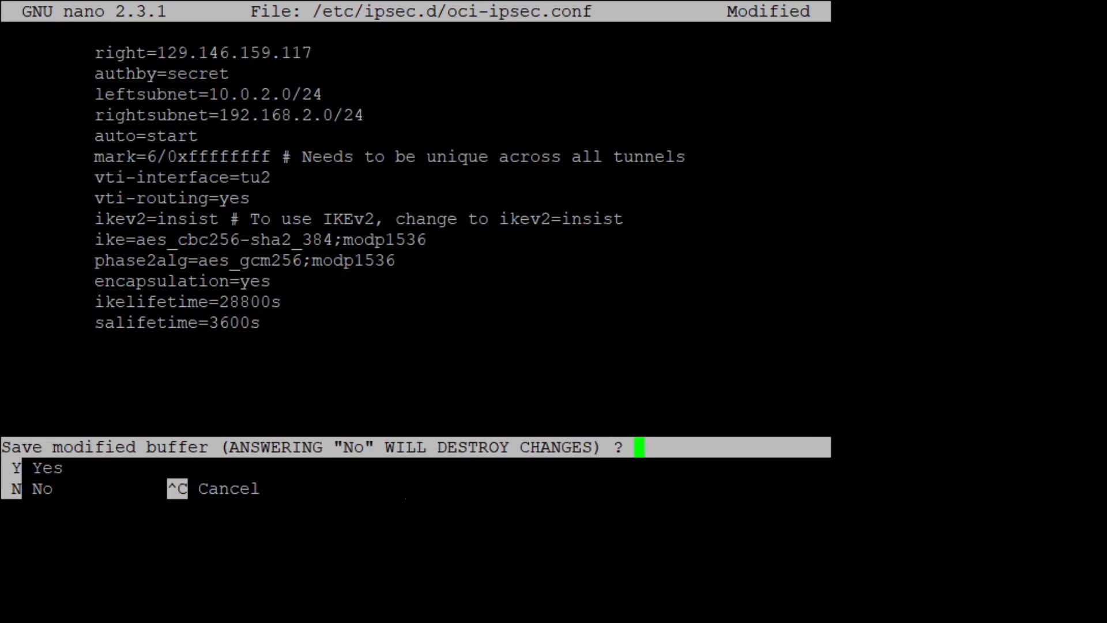
pyautogui.press('y')
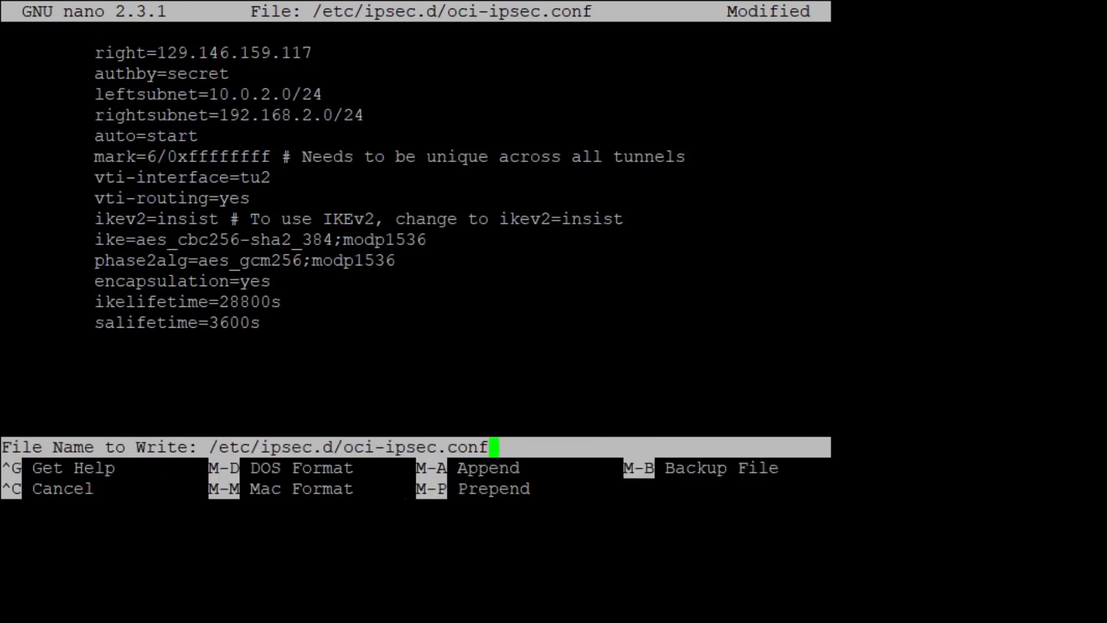
pyautogui.press('Enter')
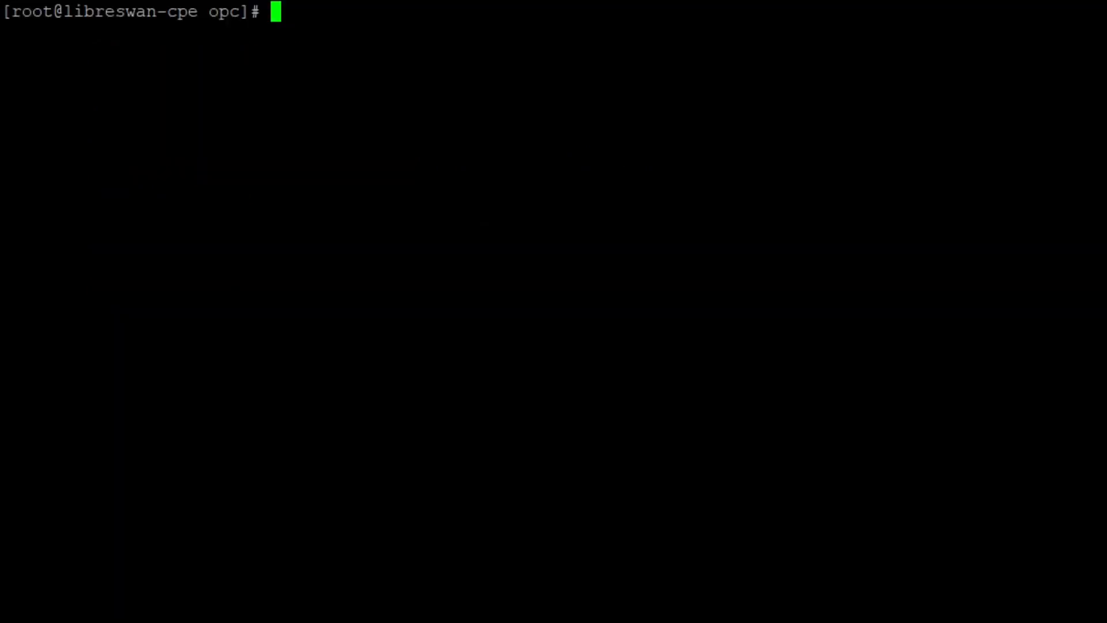
pyautogui.write('nano /etc/ipsec.d/oci-ipsec.secrets')
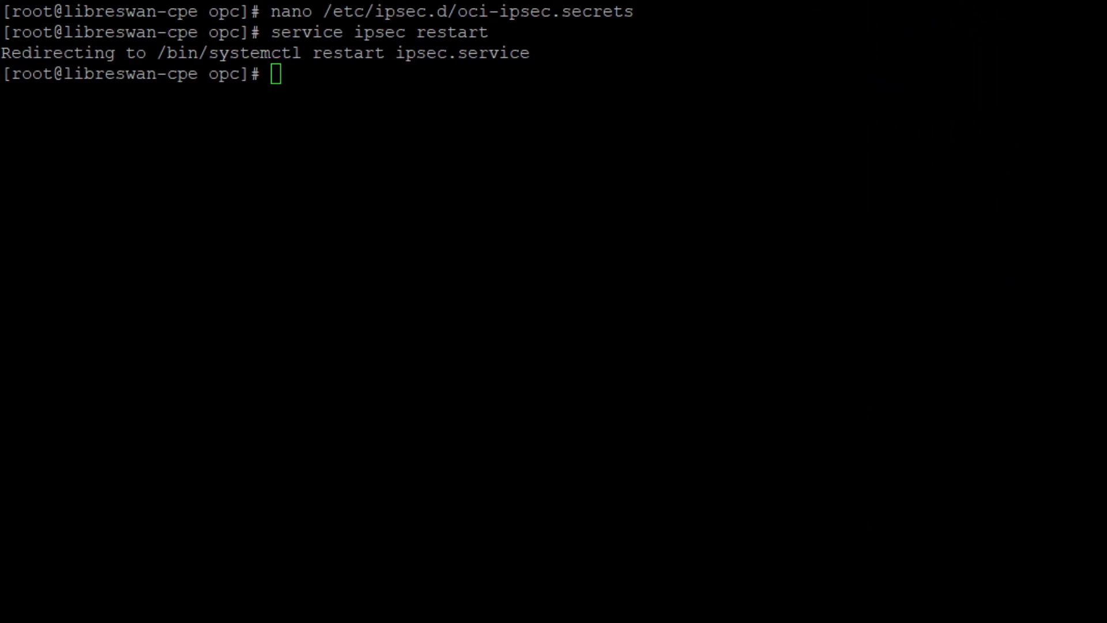
# Step: Check service ipsec status to confirm both OCI tunnels negotiated
pyautogui.write('service ipsec status')
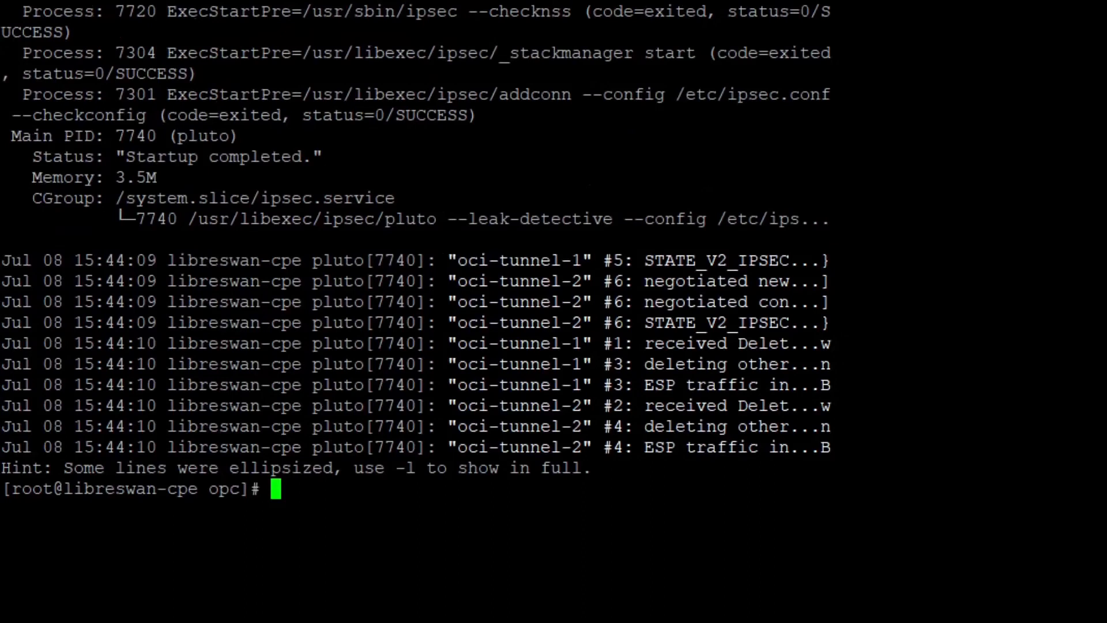
pyautogui.write('ifcon')
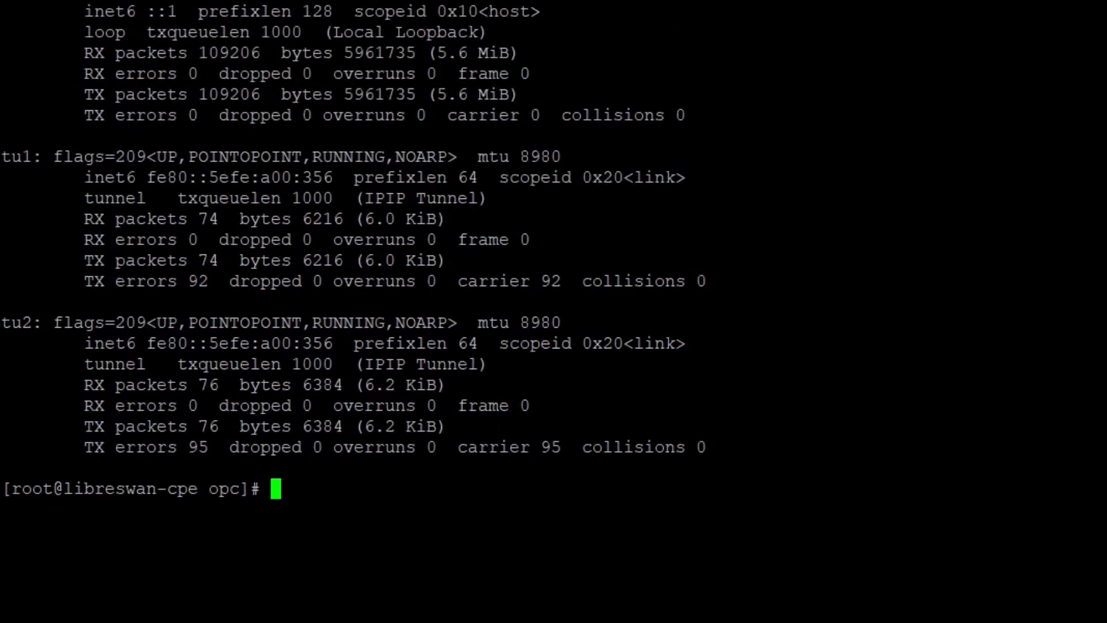
# Step: Run ip link show to confirm the tu1 and tu2 interfaces are up
pyautogui.write('ip')
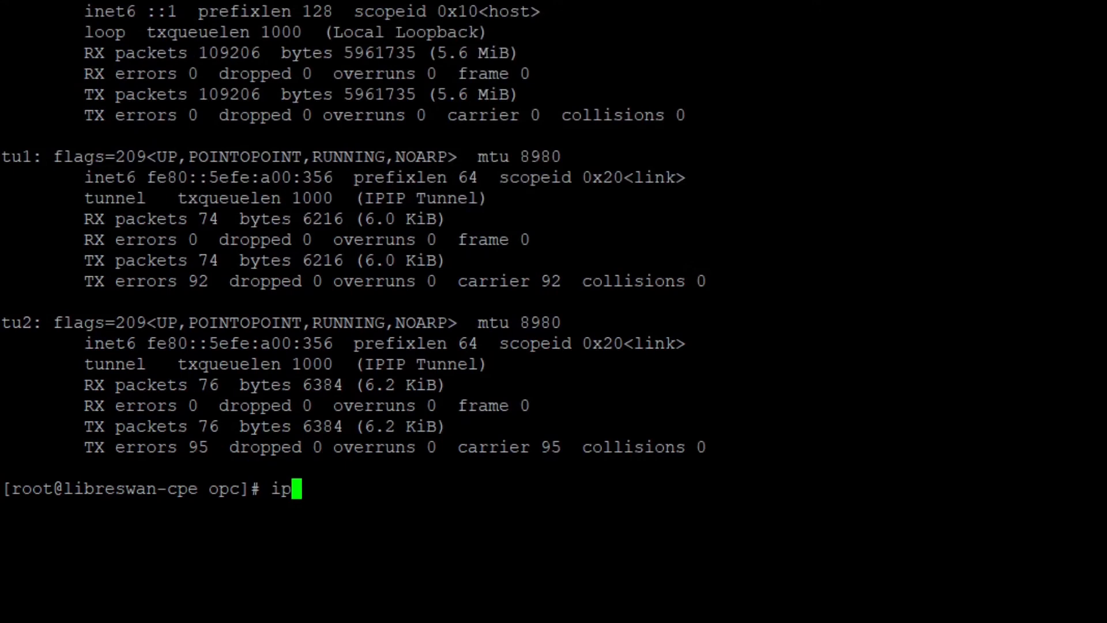
pyautogui.write('link show')
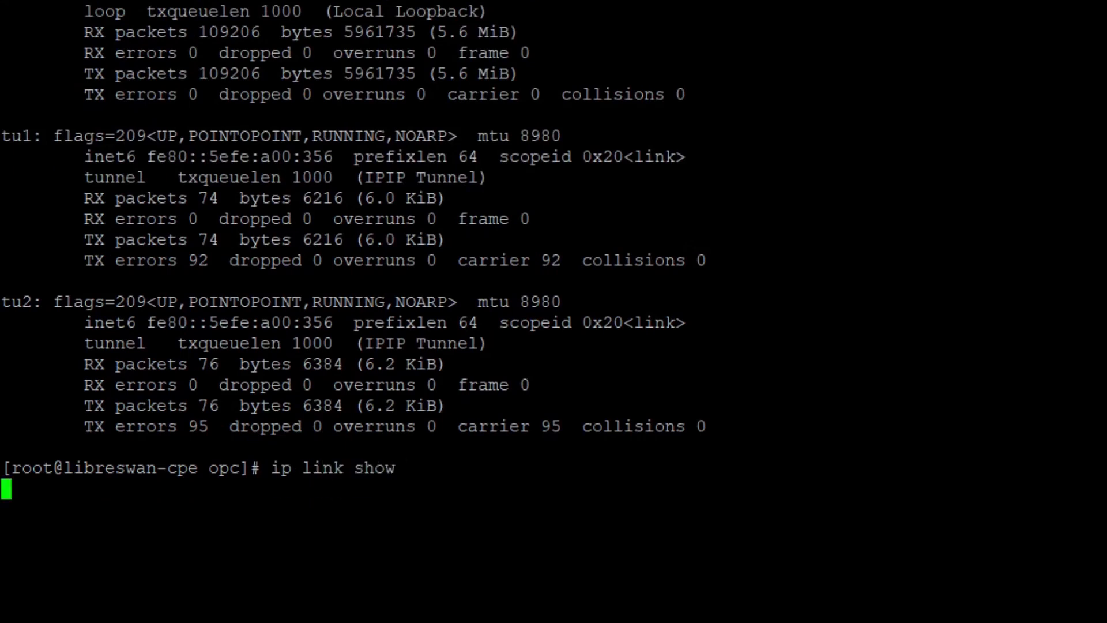